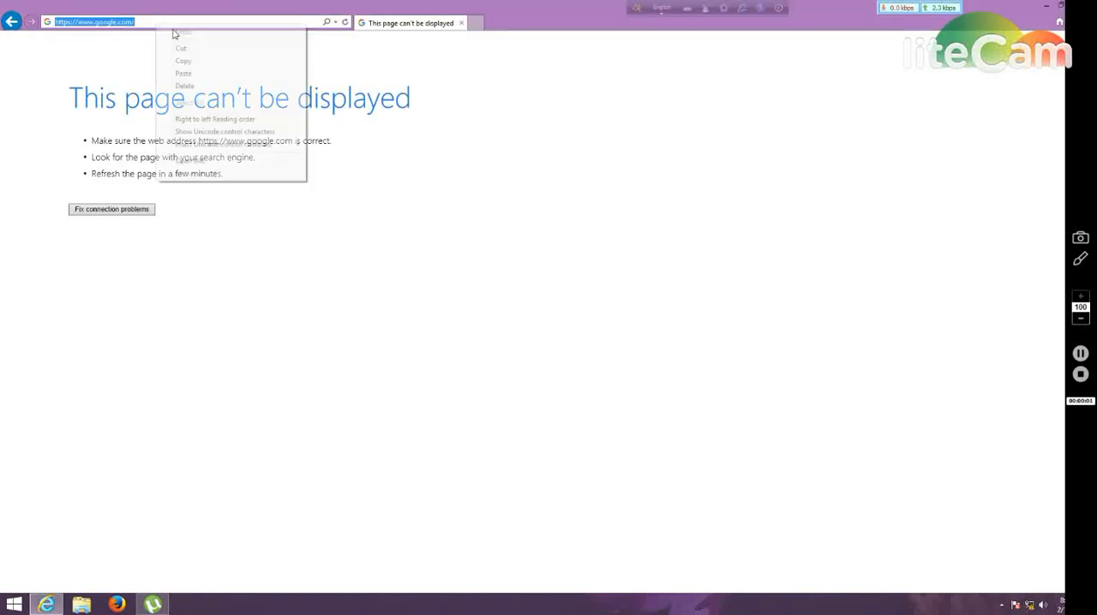
type("http://192.168.0.1/")
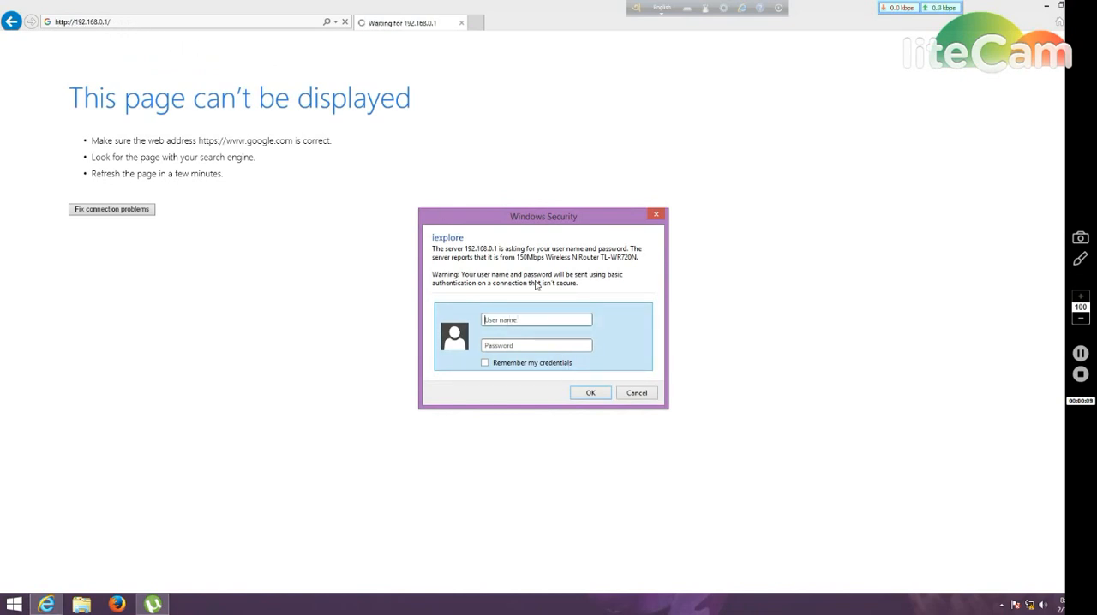
Log in to the TL-WR720N router as admin with its password
left_click(536, 320)
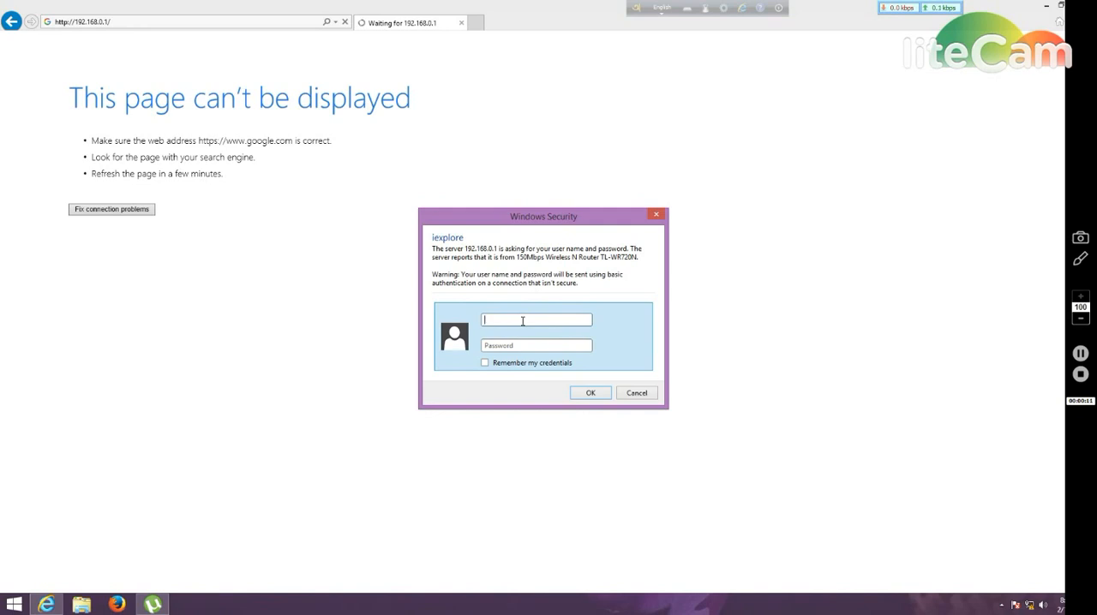
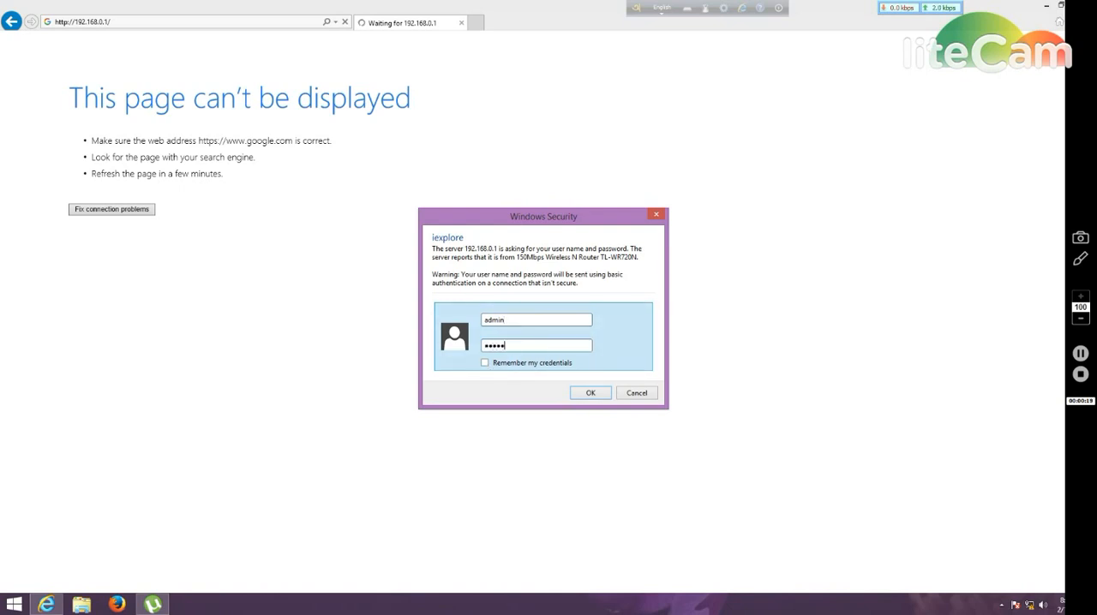
left_click(590, 393)
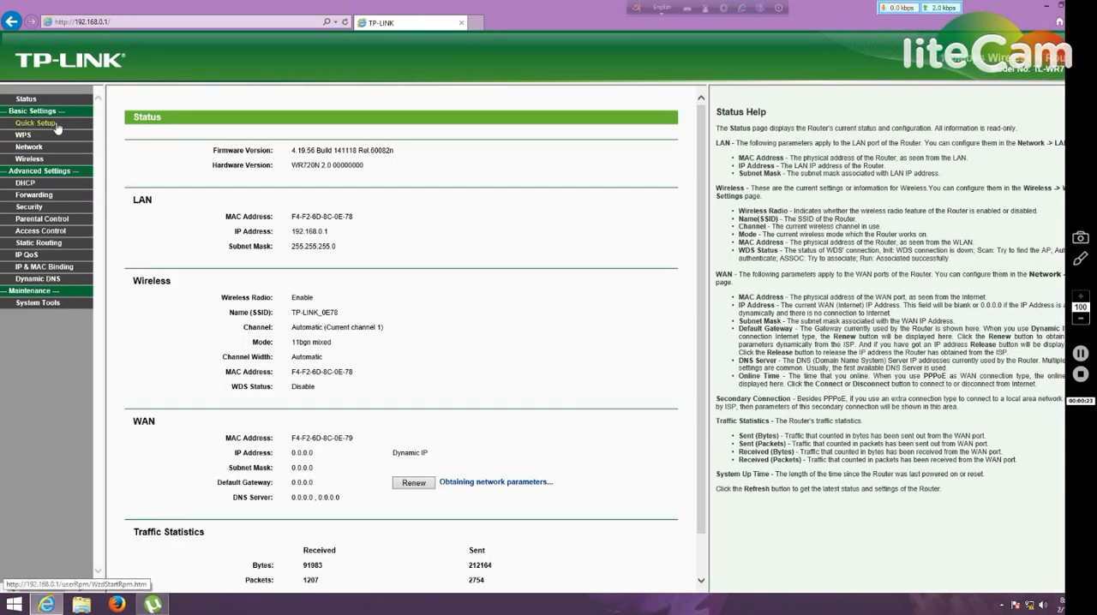
mouse_move(451, 536)
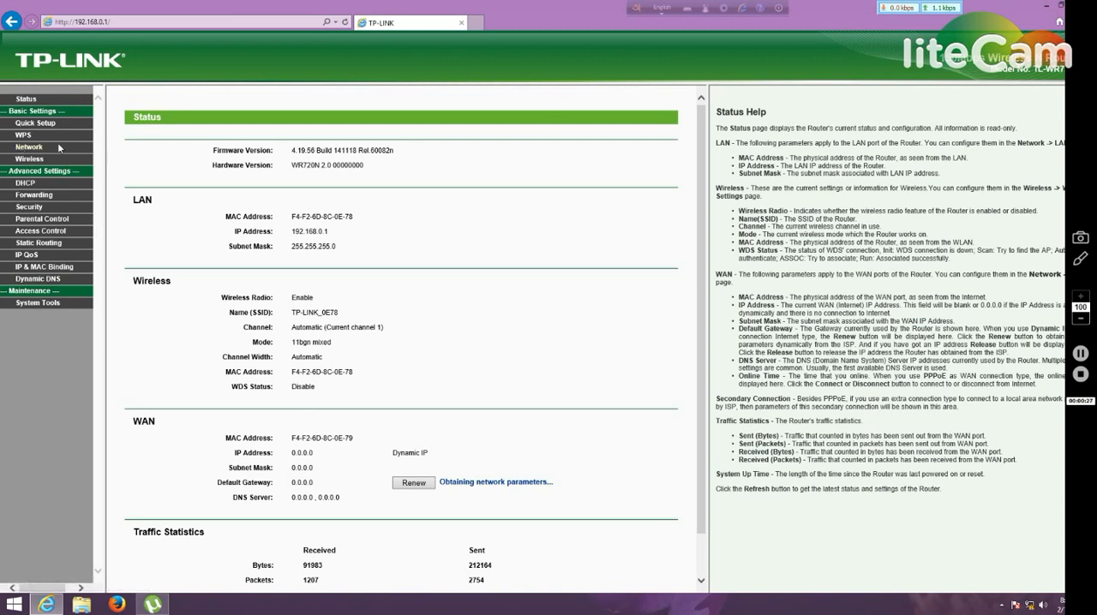
Open Quick Setup from the Basic Settings menu
left_click(35, 123)
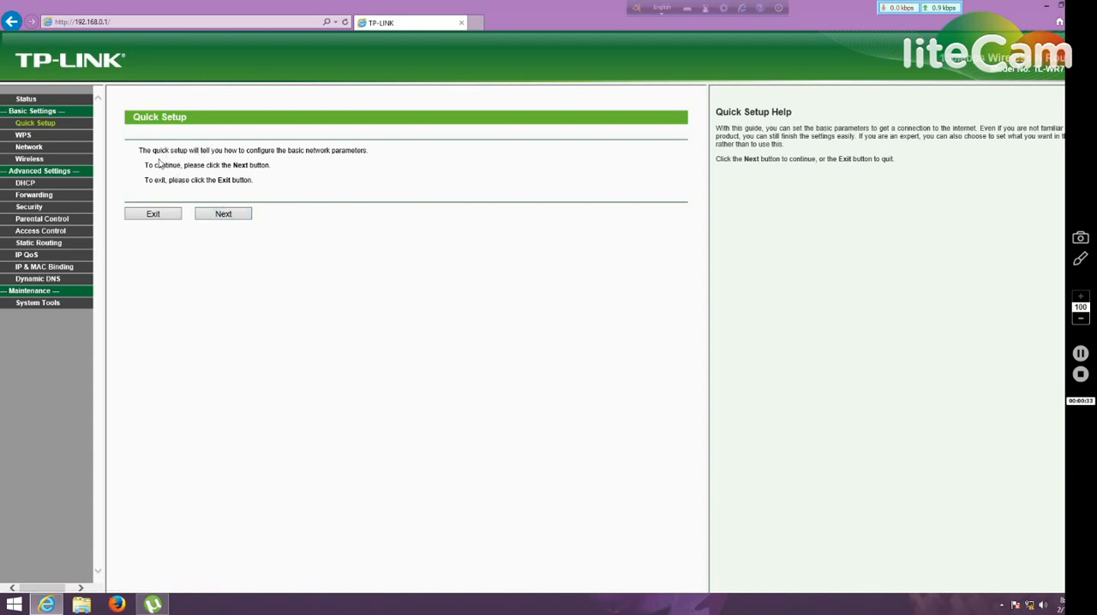
Highlight the Quick Setup introduction, then advance to the WAN Connection Type step
left_click_drag(152, 149, 366, 150)
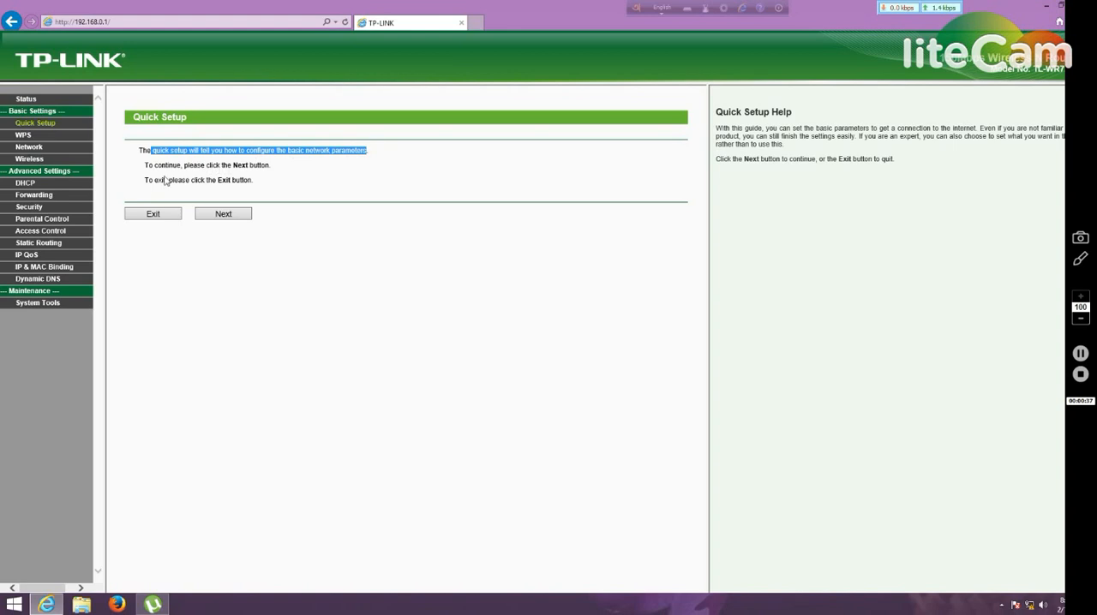
left_click(223, 213)
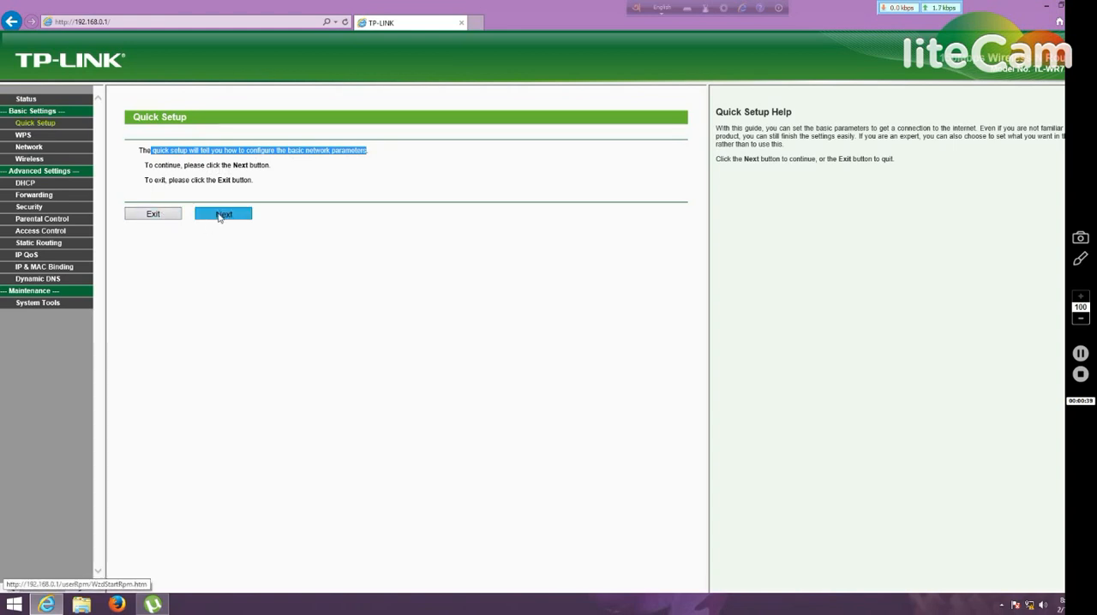
left_click(222, 213)
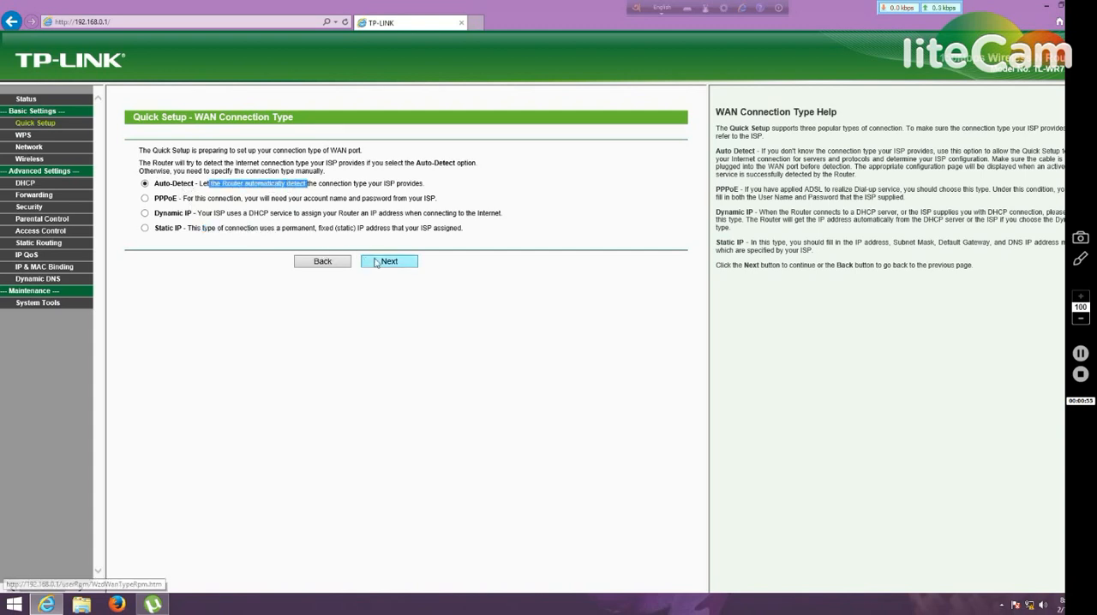
Submit Auto-Detect so the router detects the ISP connection type
left_click(389, 262)
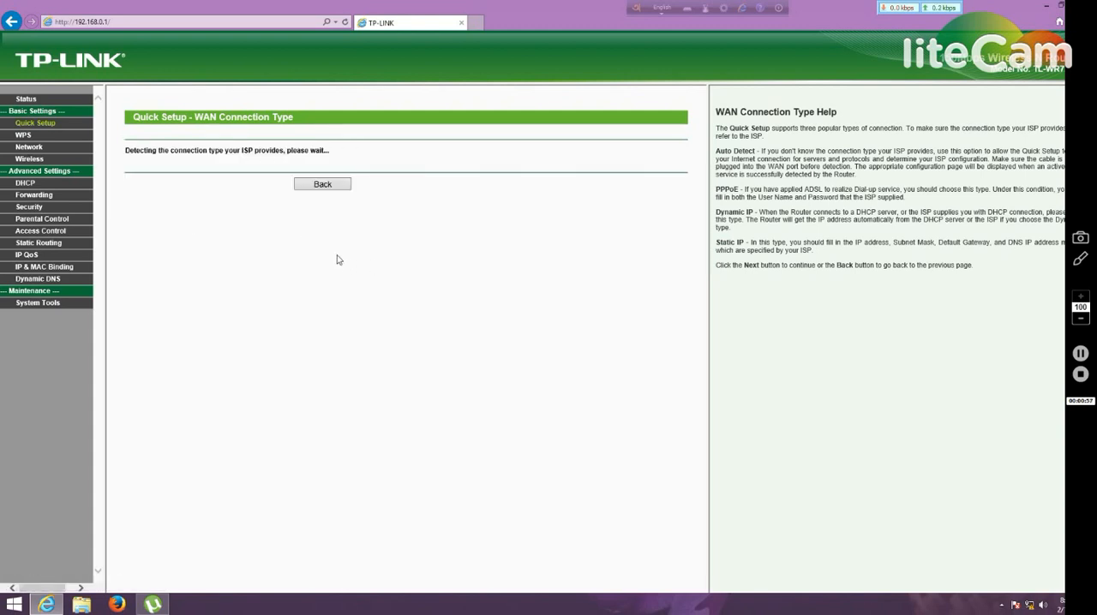
mouse_move(322, 239)
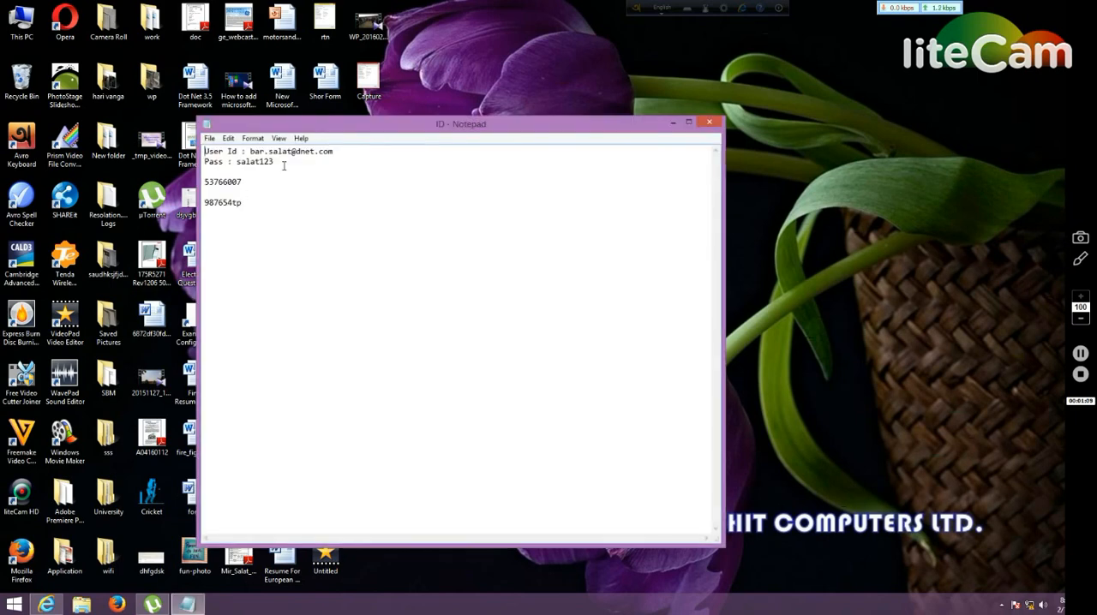
View the ISP user ID and password in the ID note in Notepad
right_click(291, 151)
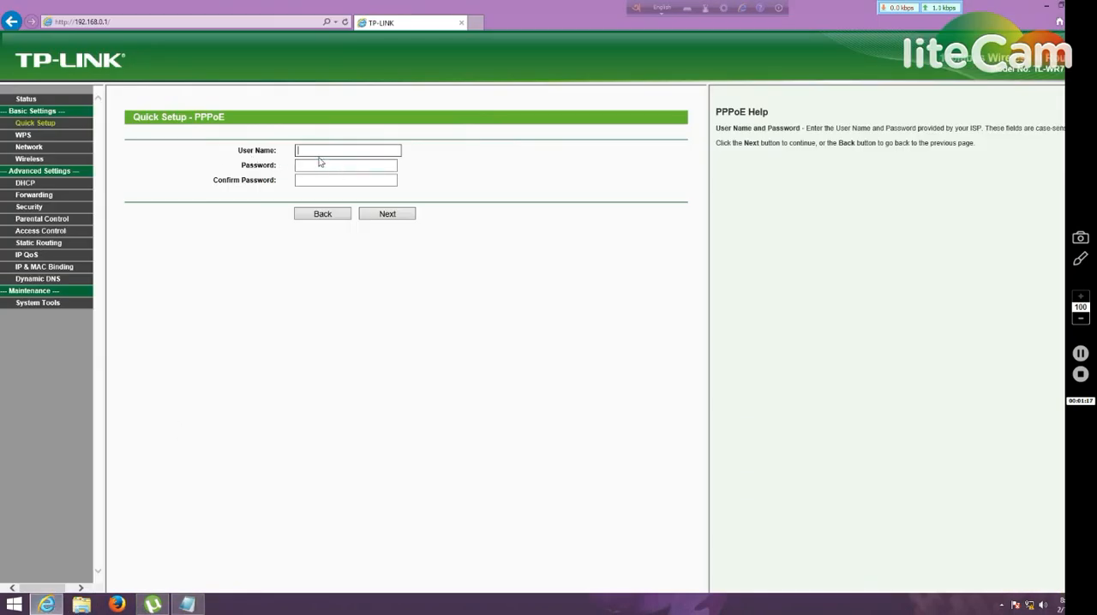
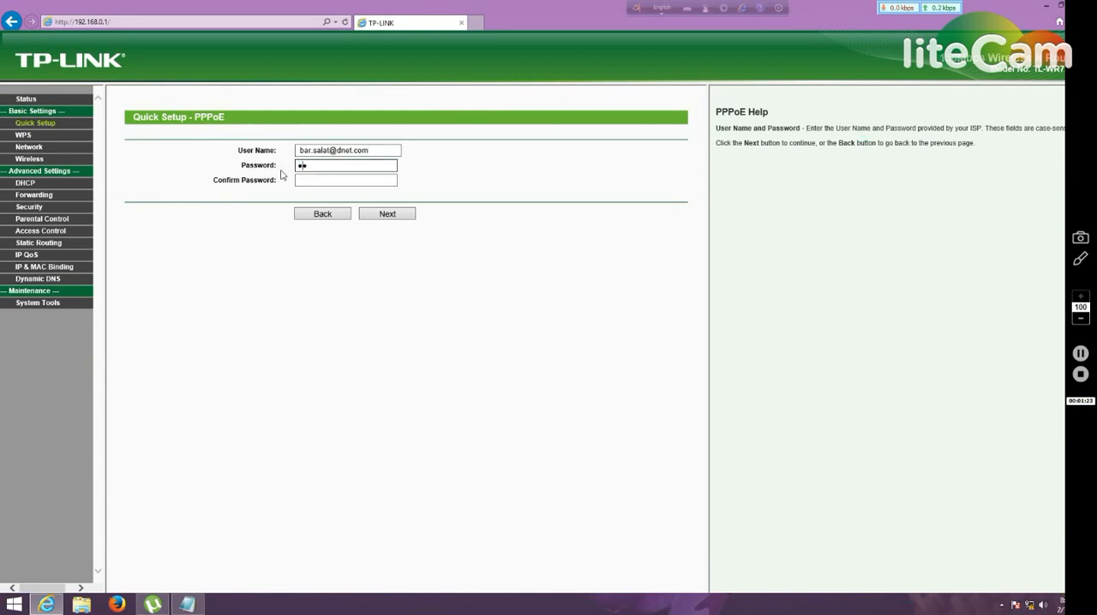
type("•••••")
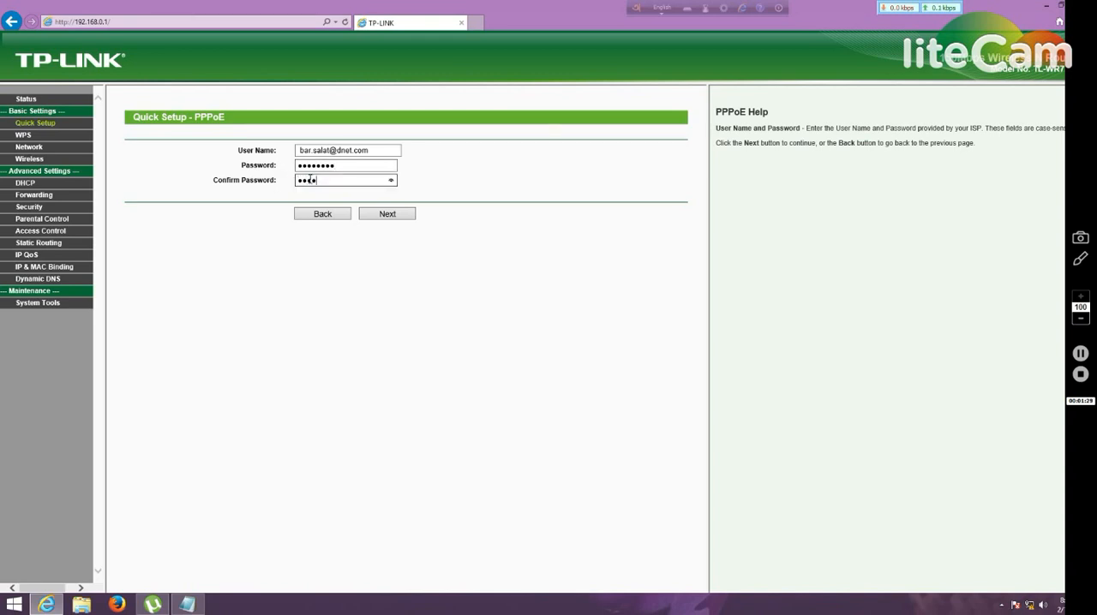
type("•••")
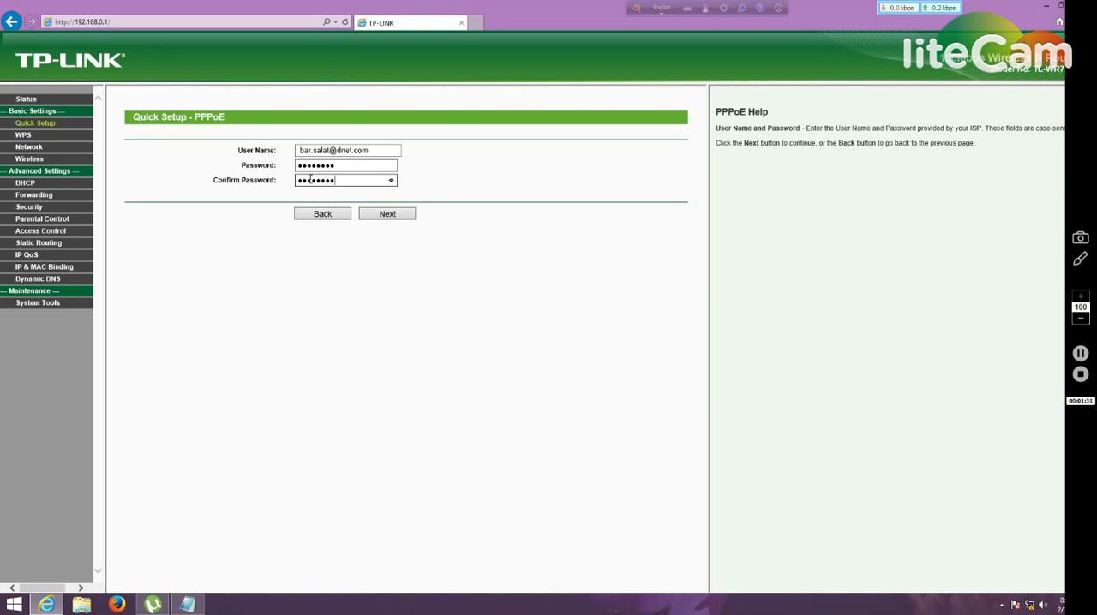
left_click(386, 214)
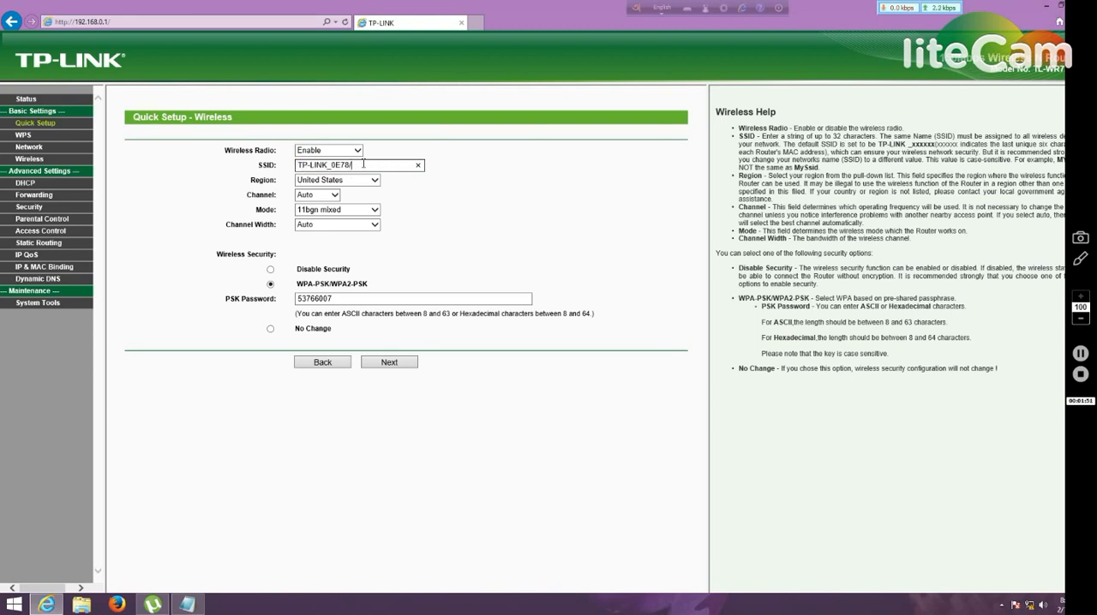
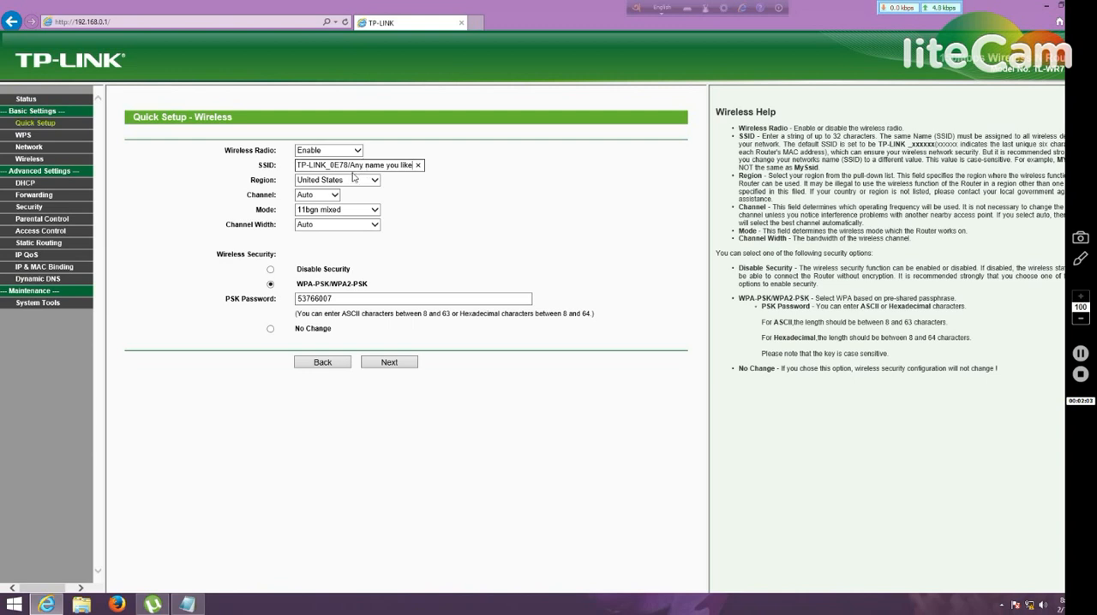
Remove test text from SSID, keep TP-LINK_0E78 with WPA-PSK/WPA2-PSK, and finish setup
double_click(385, 164)
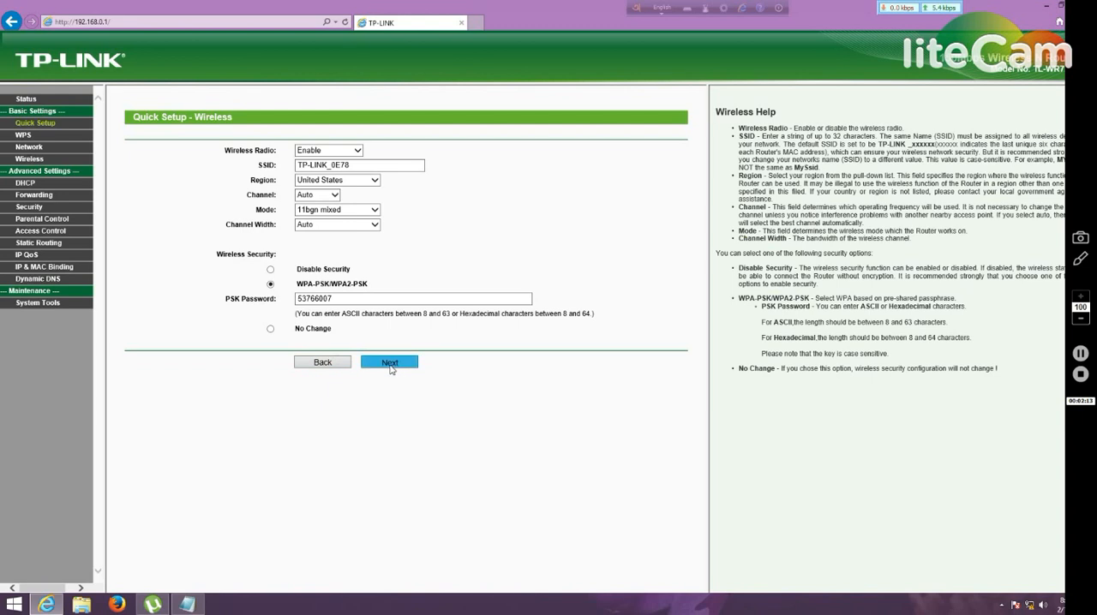
left_click(388, 362)
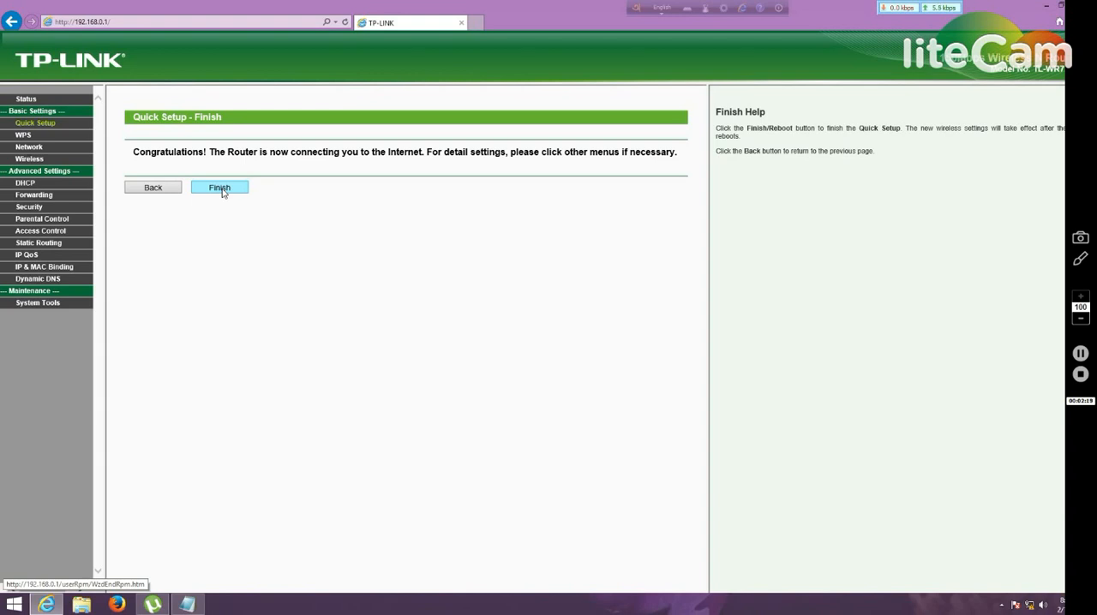
left_click(219, 187)
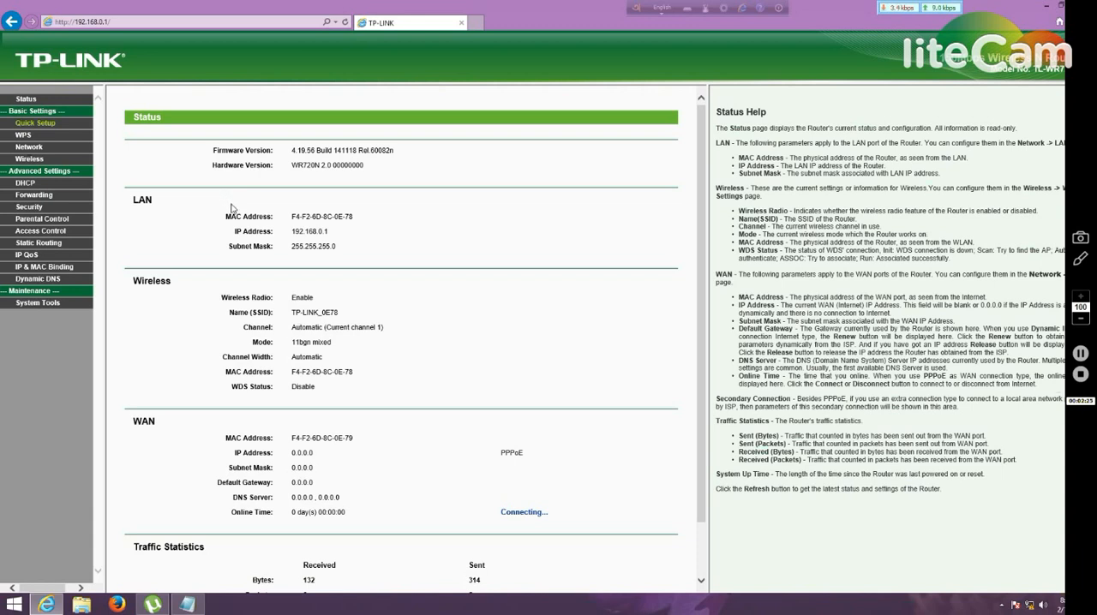
mouse_move(548, 532)
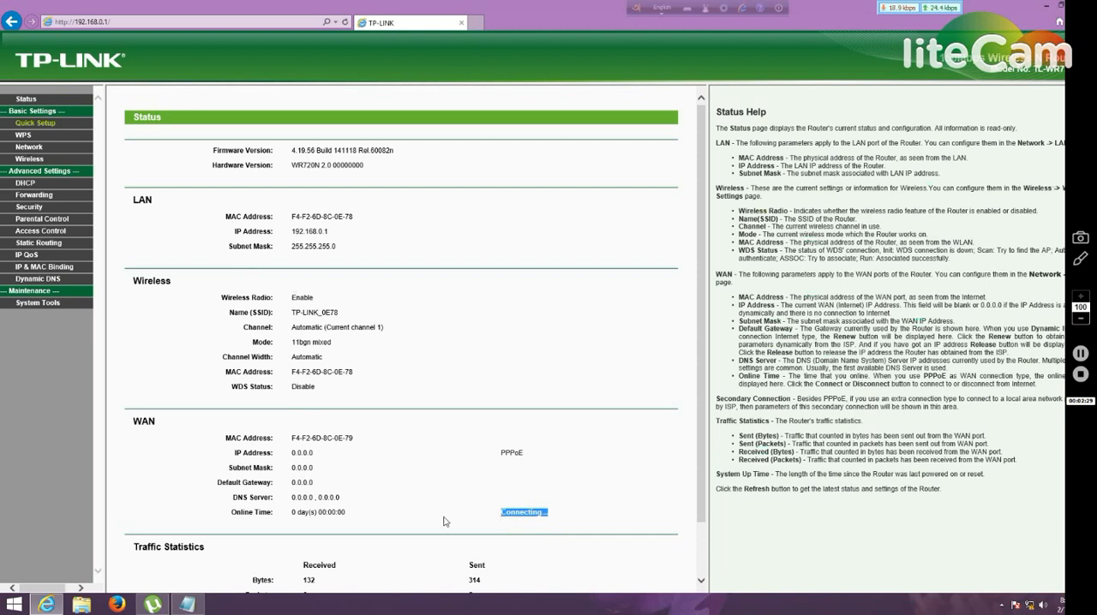
Scroll the Status page to see WAN IP 172.16.8.28 and traffic statistics
scroll("down", 3)
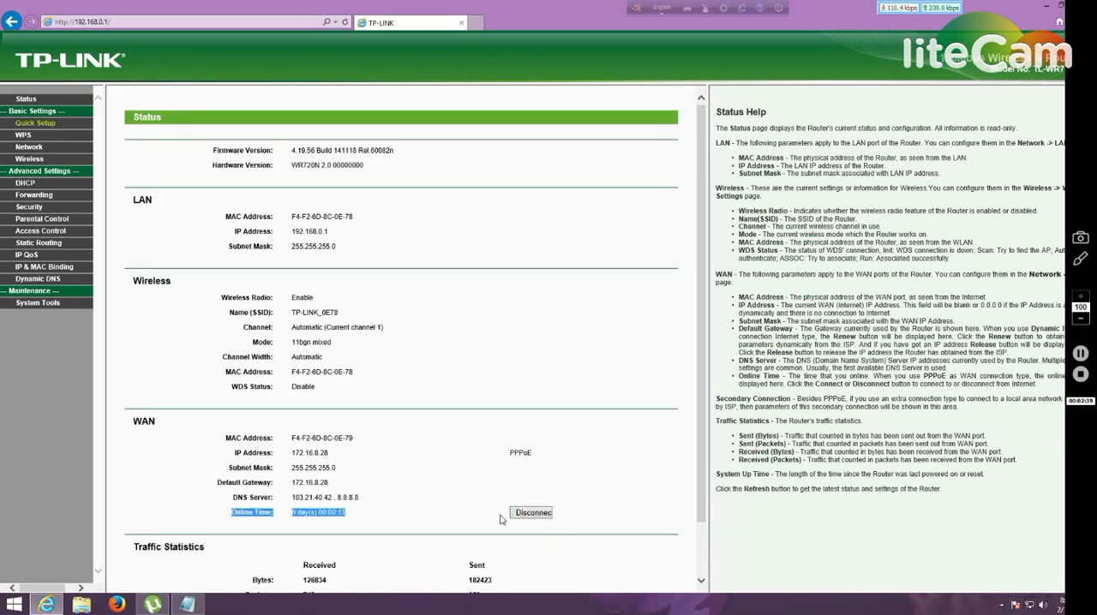
mouse_move(570, 504)
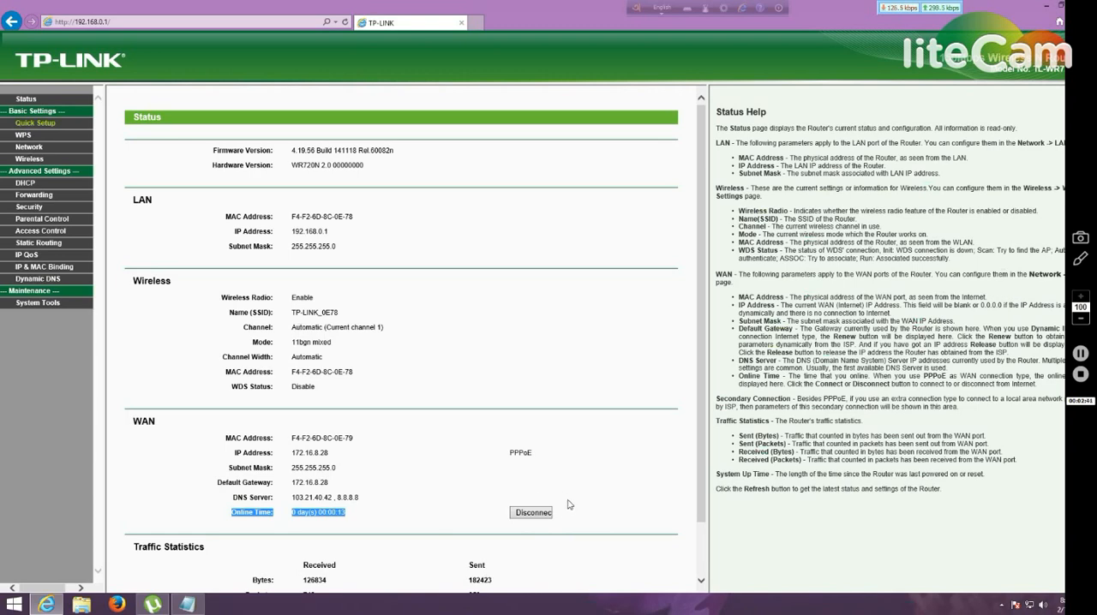
mouse_move(523, 481)
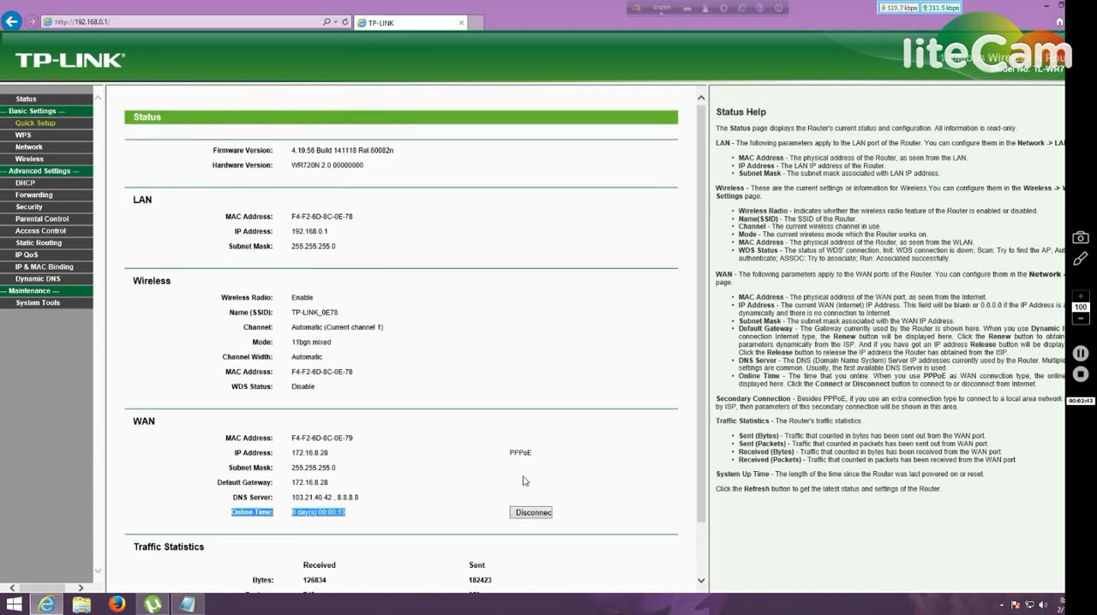
mouse_move(367, 232)
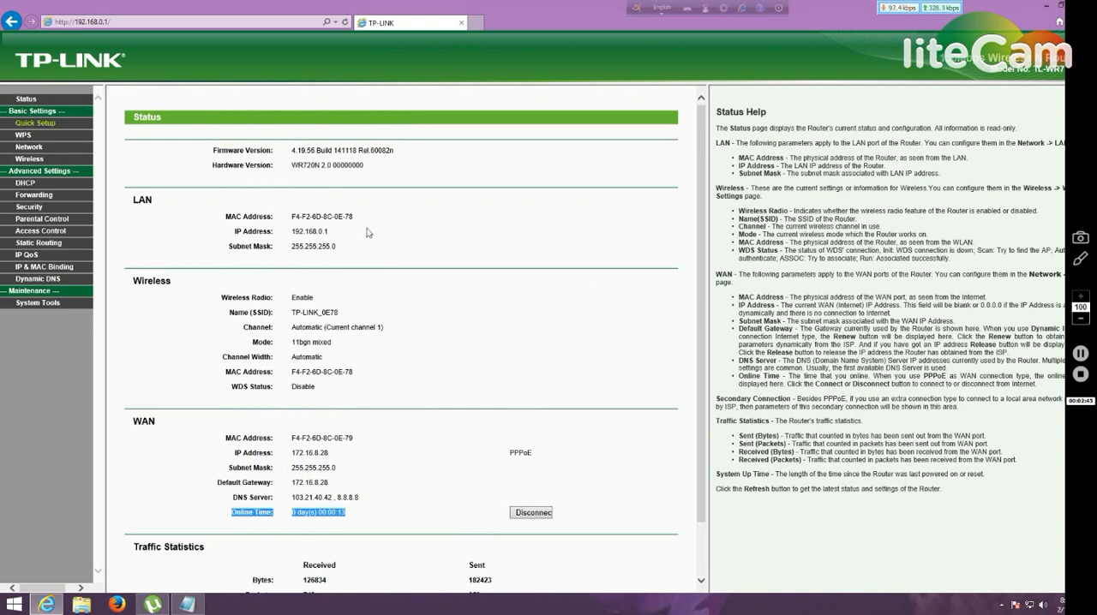
scroll("down", 3)
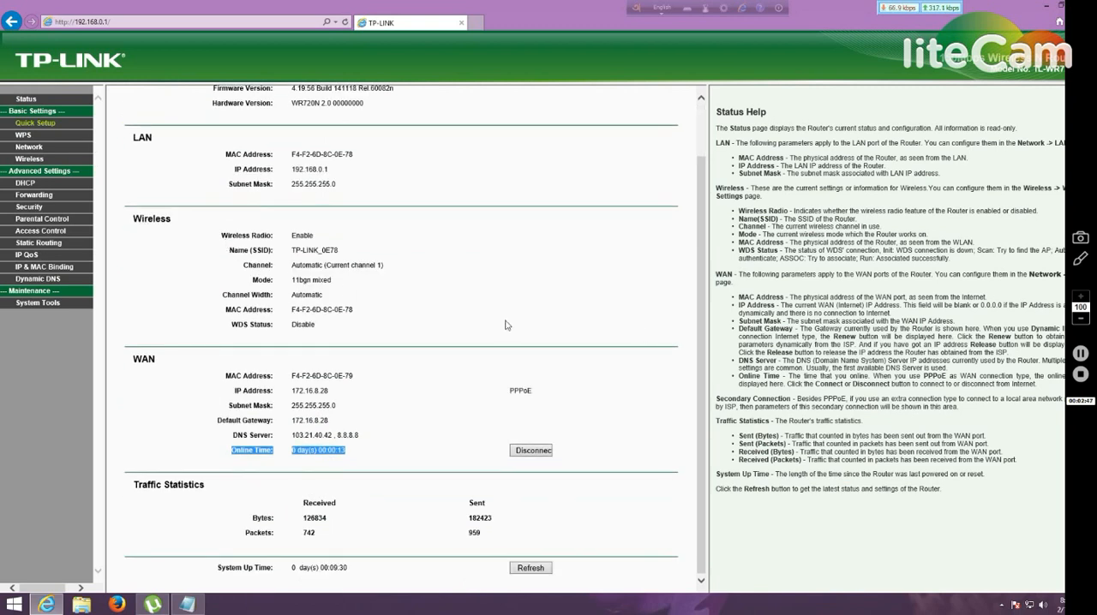